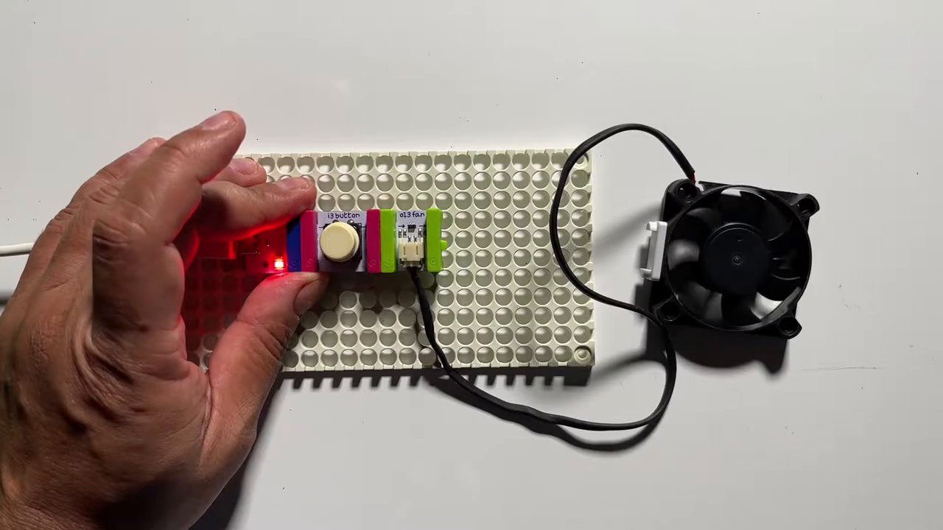
left_click(342, 238)
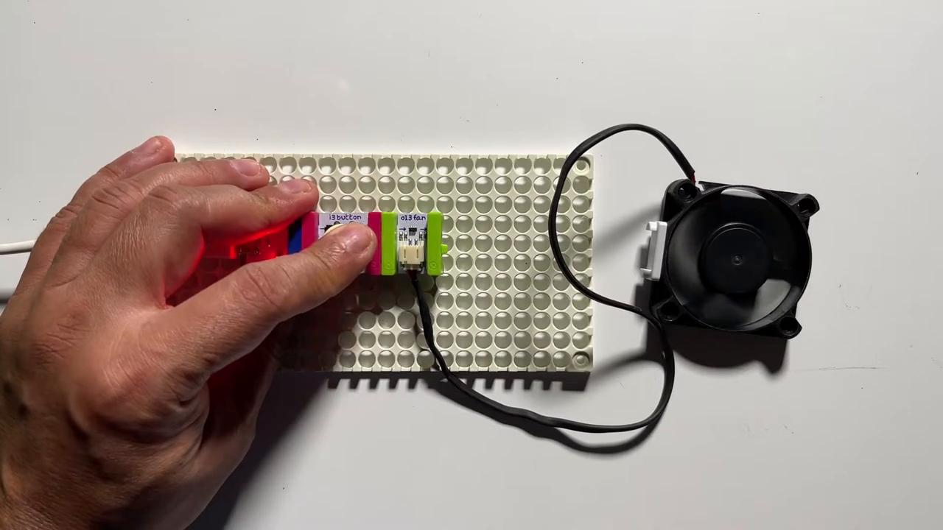